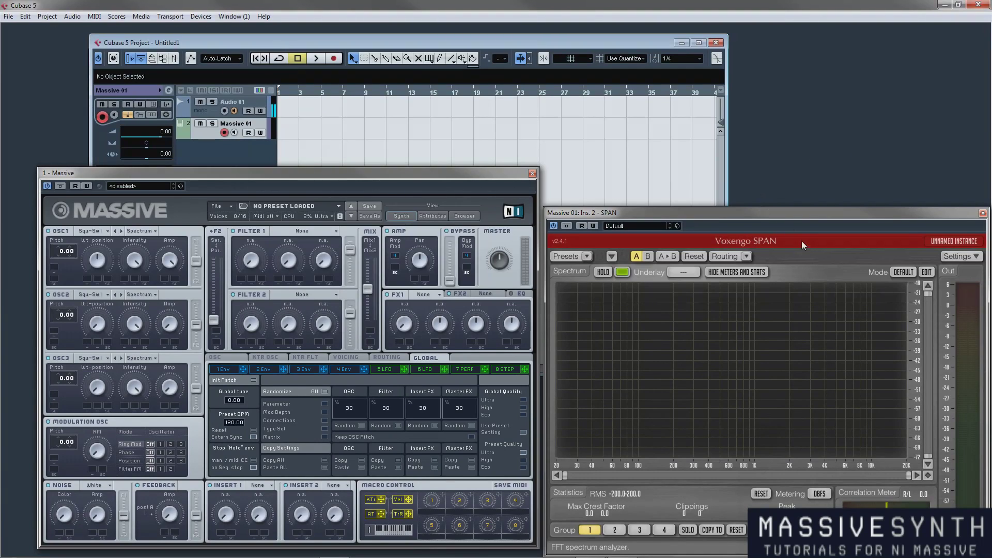
mouse_move(637, 368)
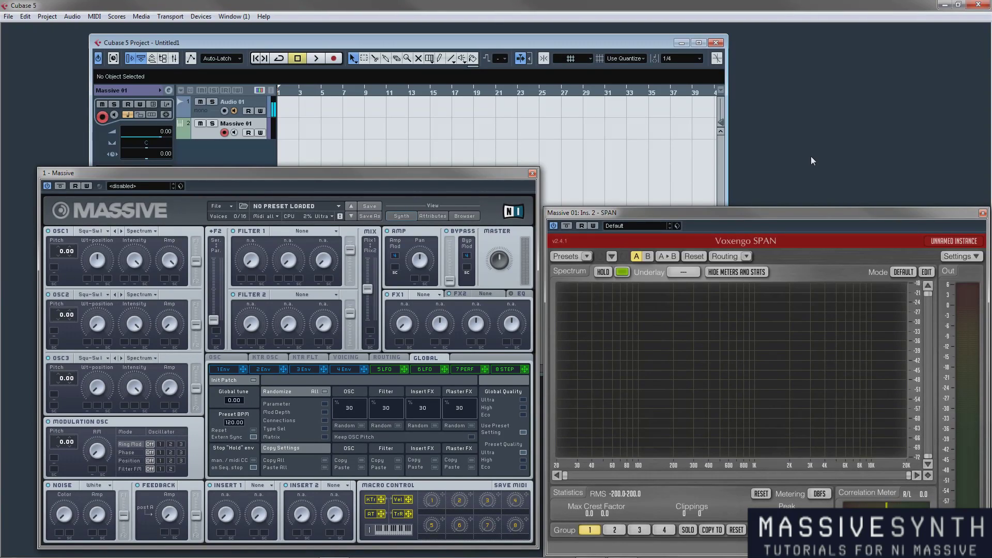
mouse_move(755, 158)
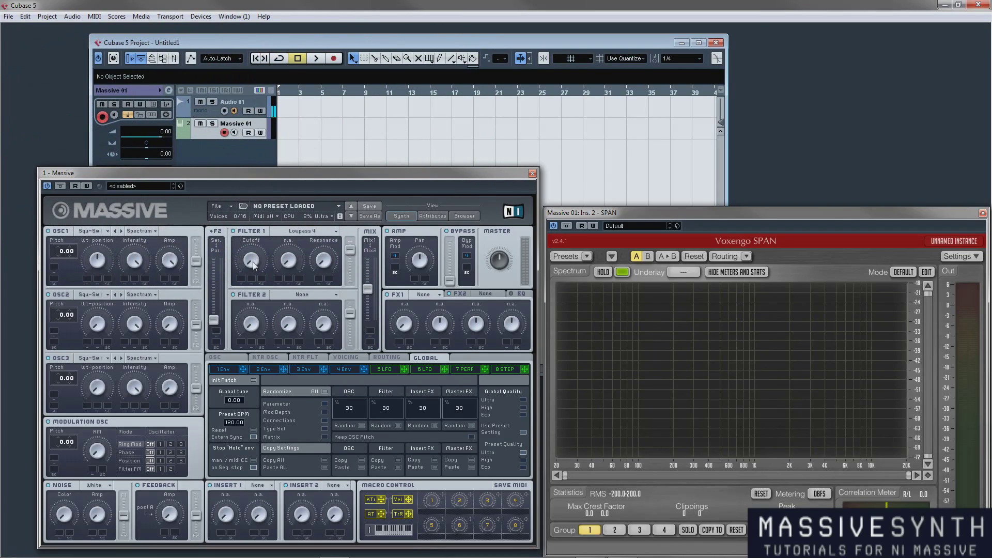
mouse_move(269, 286)
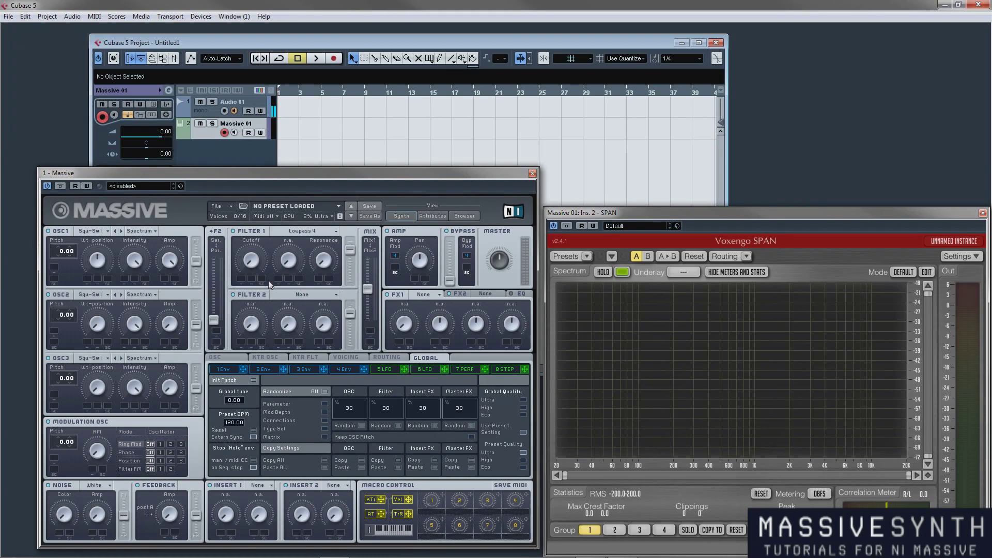
- Try Bandpass in Filter 1, then set the slot back to None
click(303, 230)
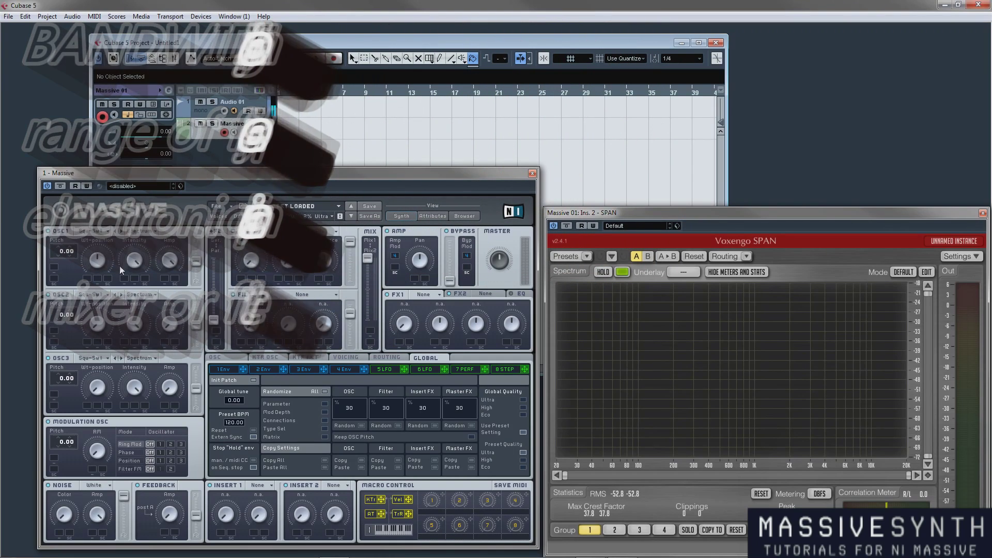
click(314, 58)
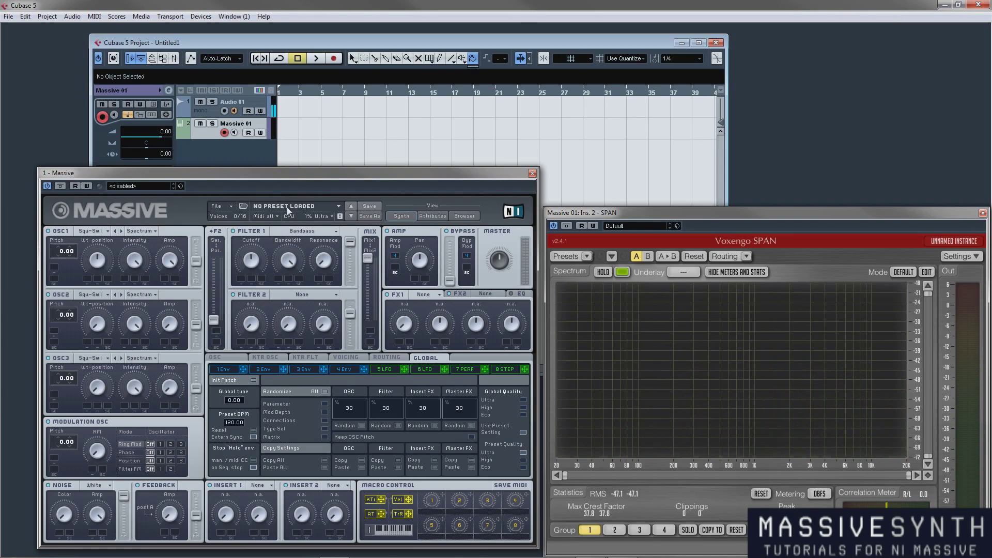
mouse_move(289, 262)
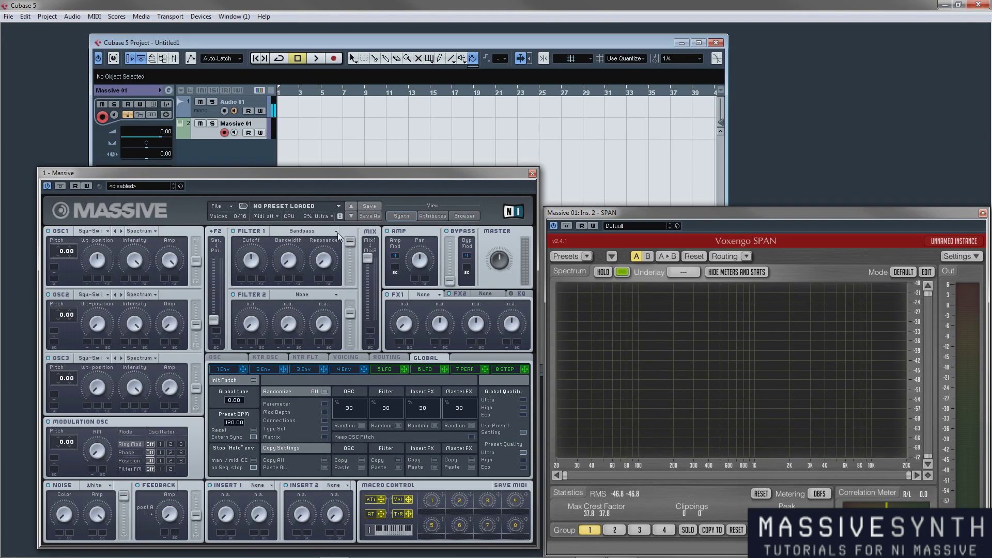
click(302, 230)
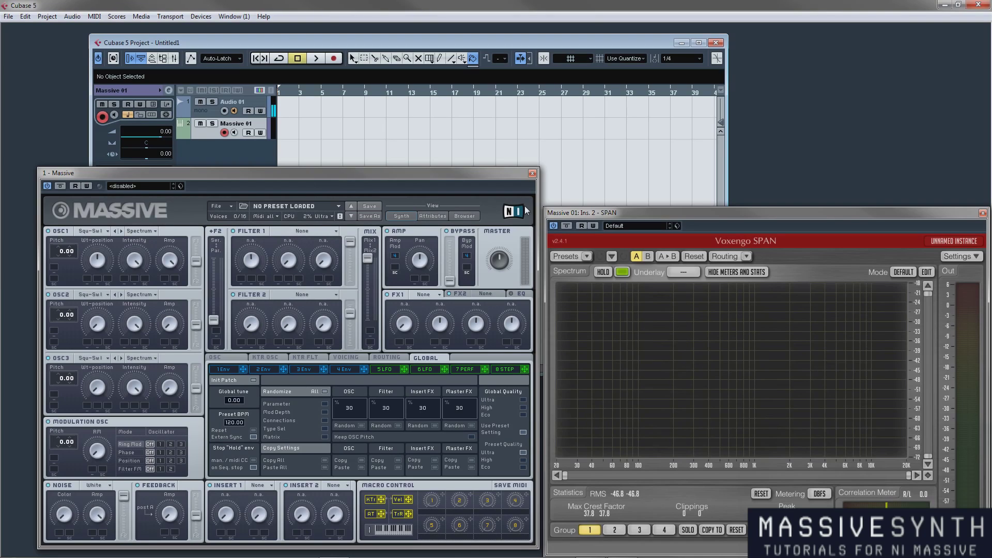
mouse_move(717, 233)
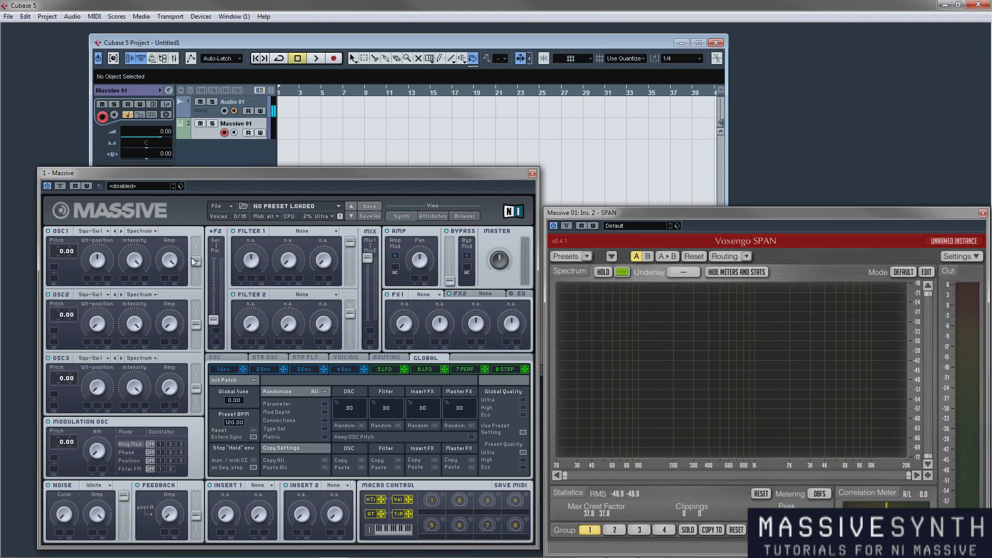
mouse_move(183, 263)
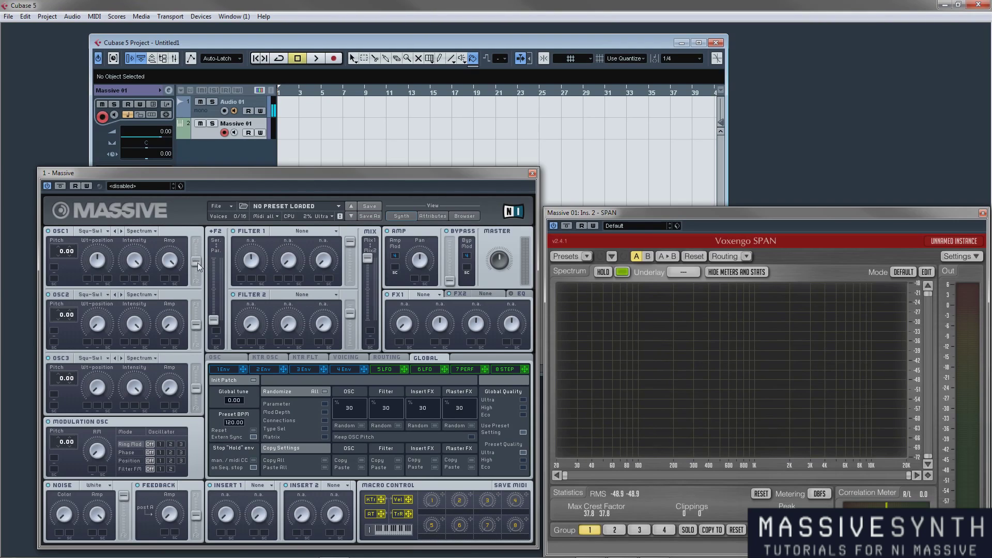
mouse_move(78, 250)
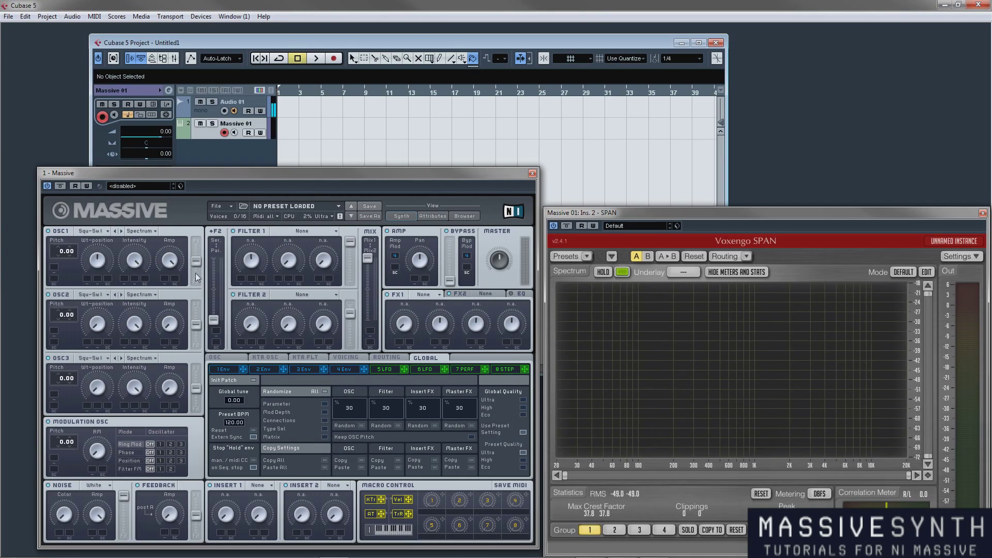
mouse_move(173, 247)
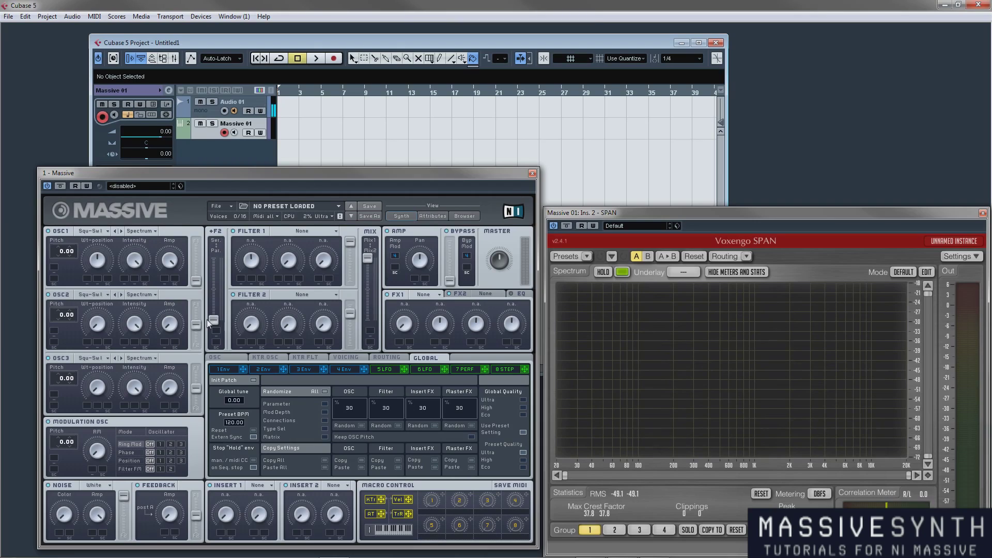
mouse_move(199, 281)
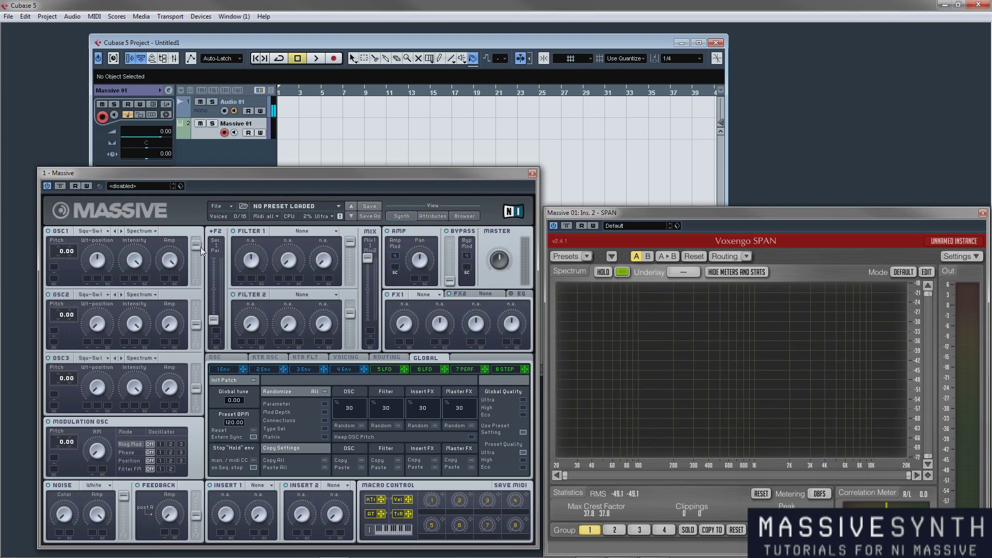
mouse_move(387, 323)
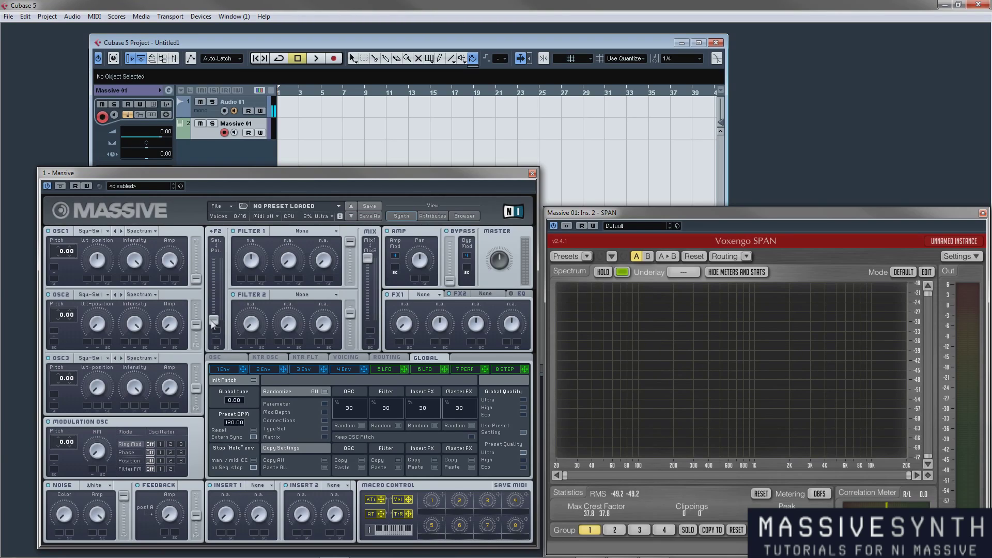
- Switch the lower panel to the Routing page showing oscillators, filters and master
click(385, 357)
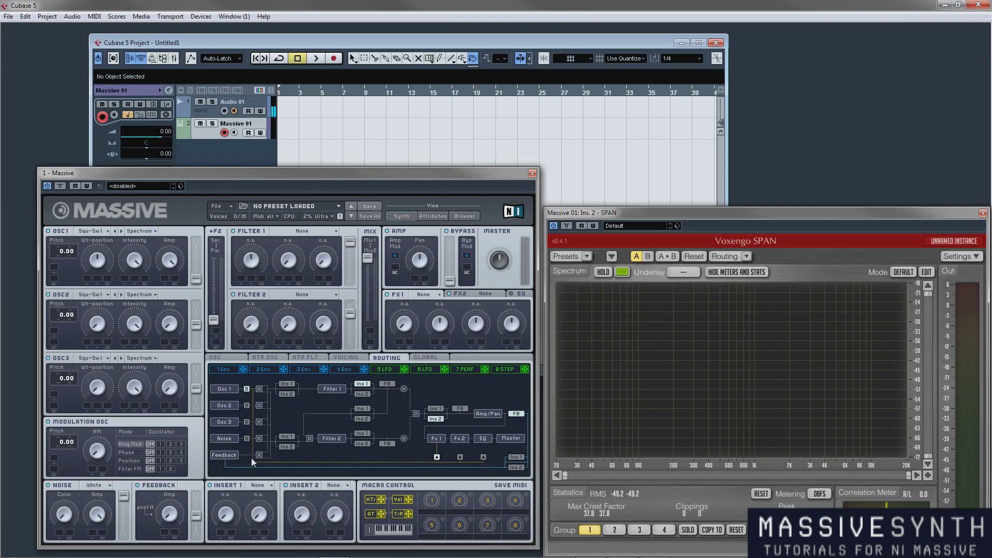
mouse_move(236, 443)
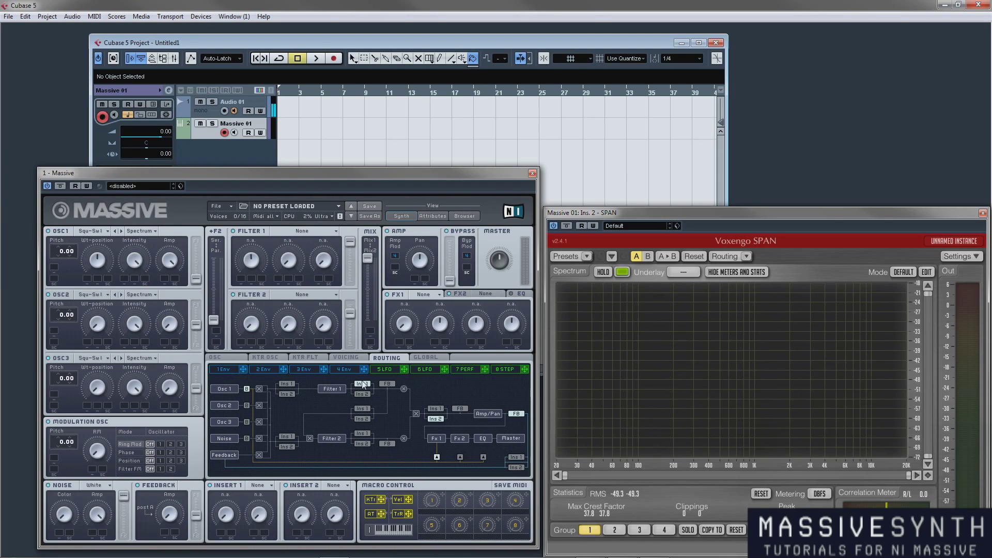
mouse_move(507, 413)
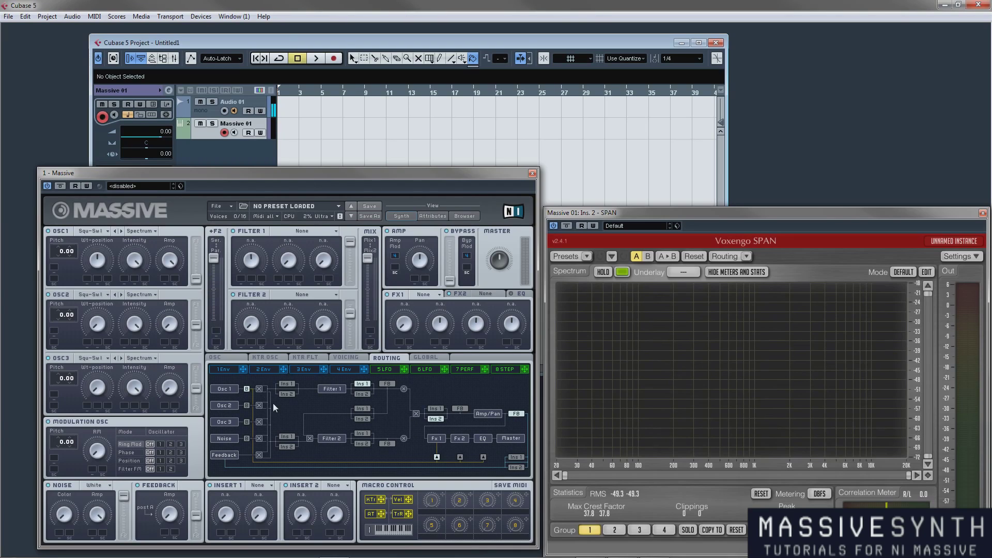
mouse_move(242, 261)
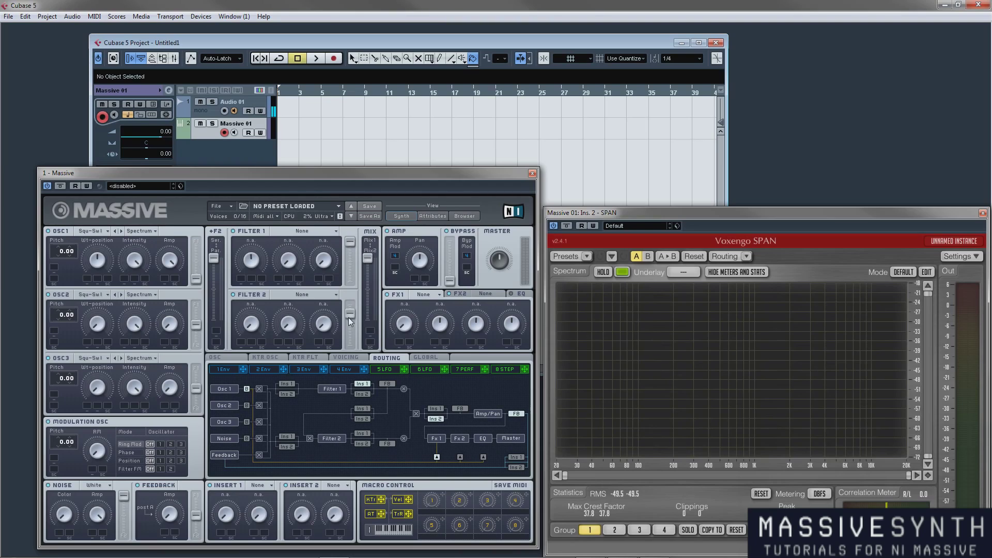
mouse_move(161, 268)
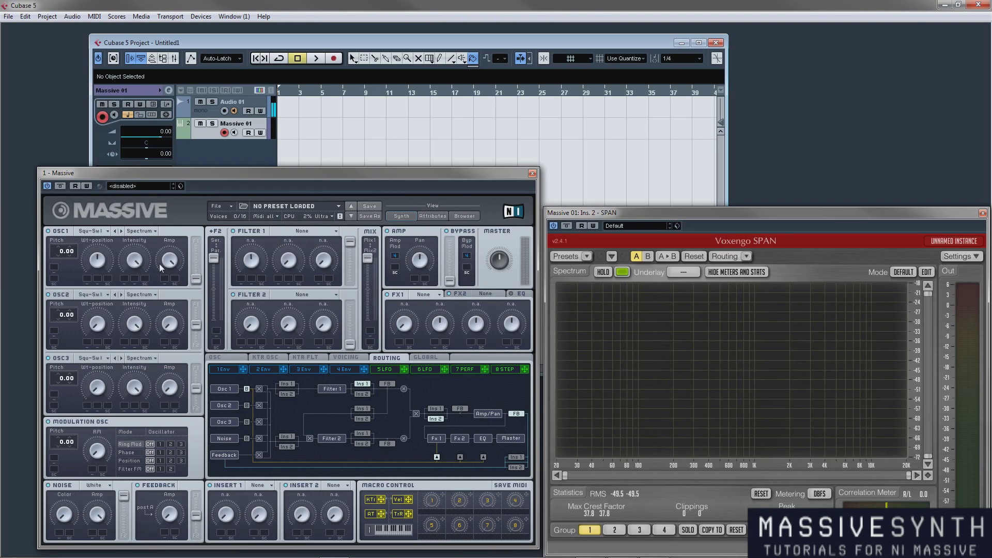
mouse_move(370, 321)
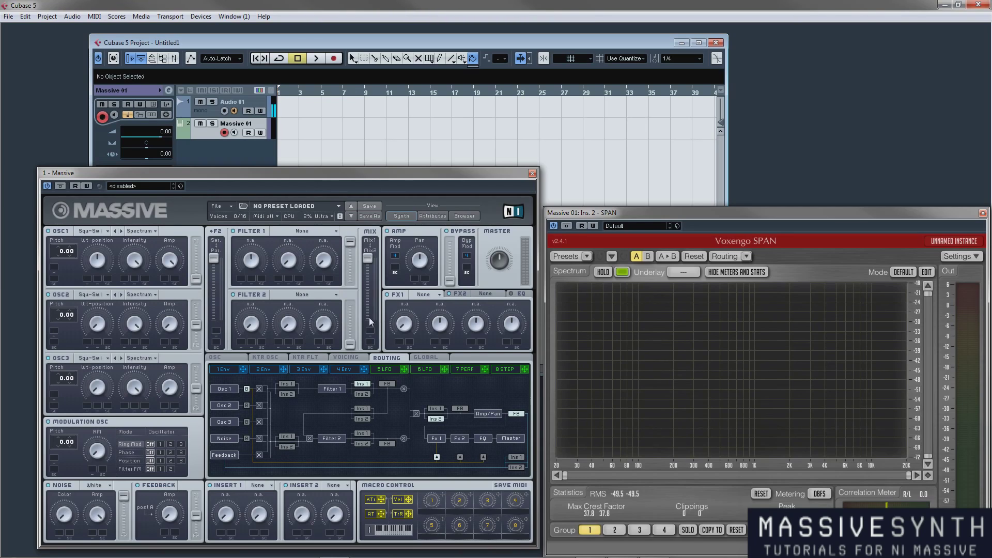
mouse_move(327, 242)
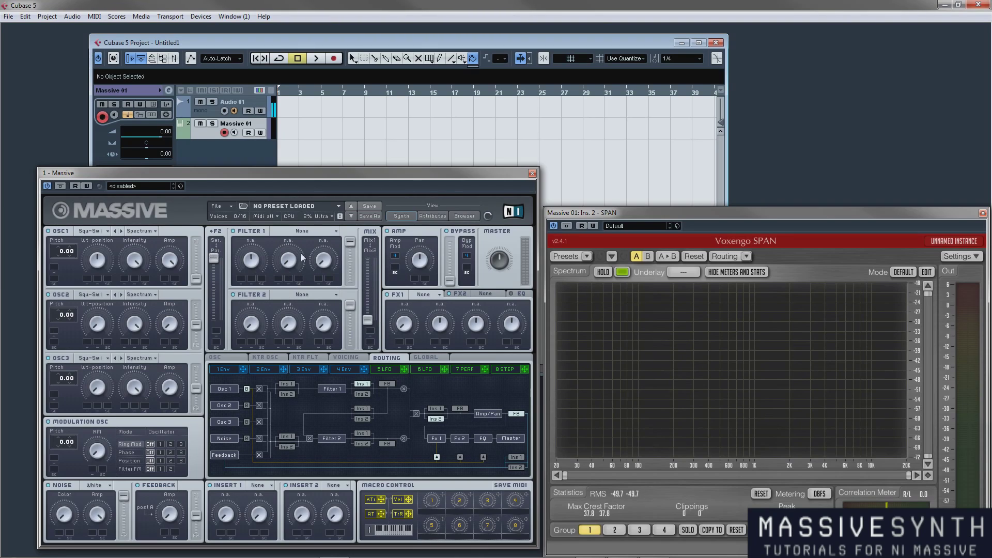
mouse_move(363, 307)
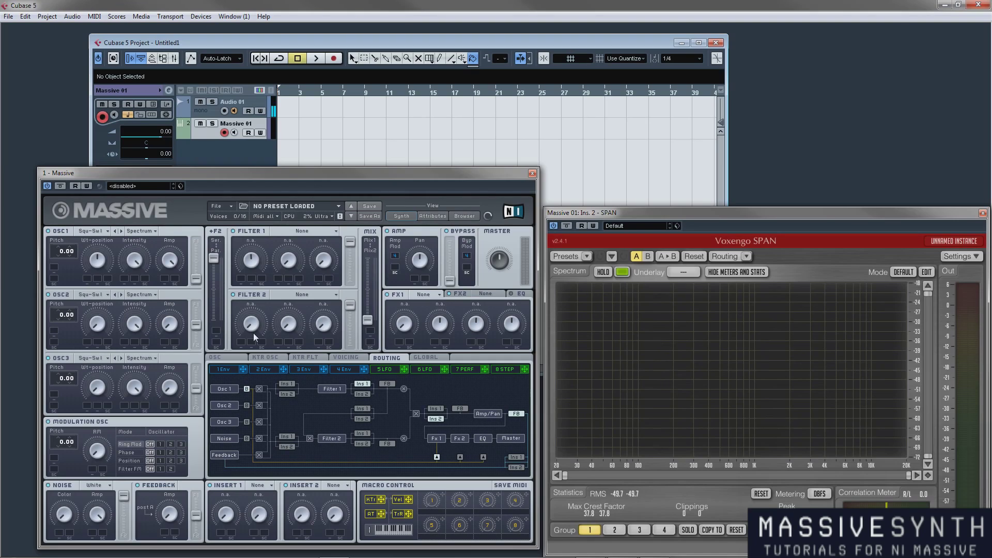
mouse_move(216, 394)
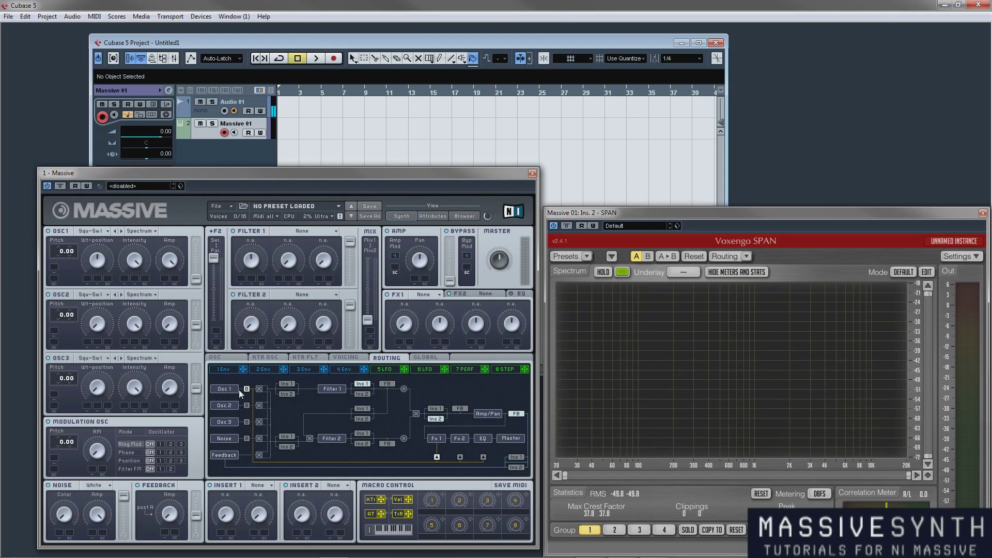
mouse_move(381, 428)
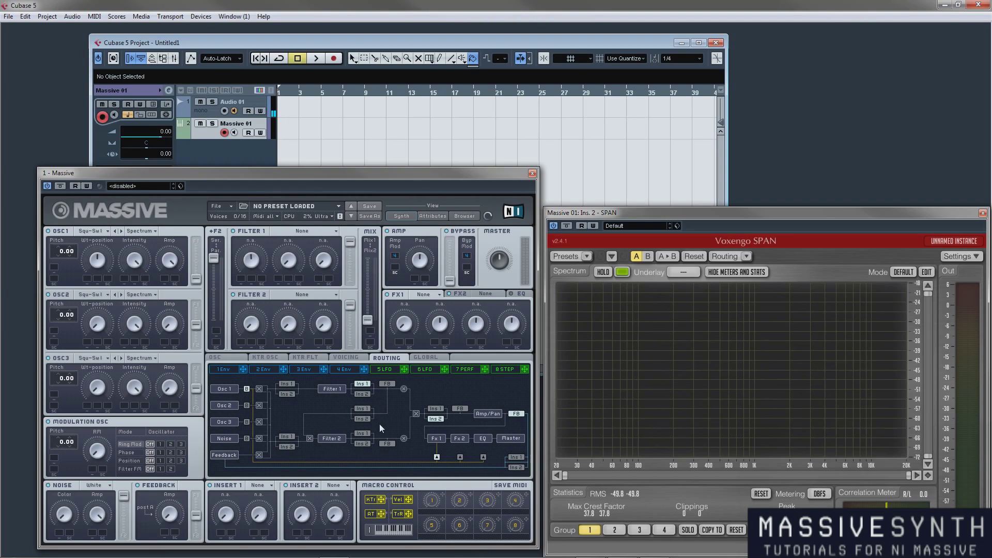
mouse_move(271, 288)
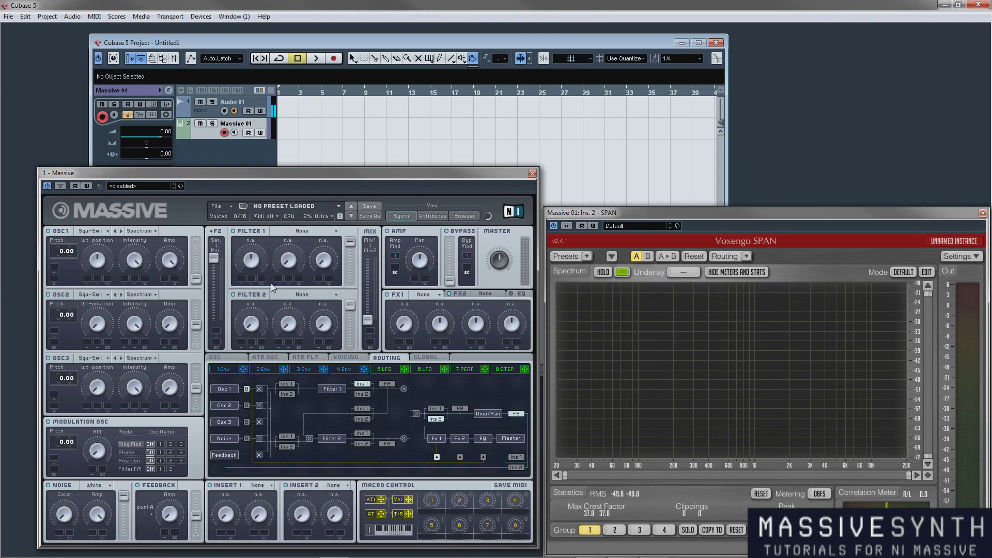
mouse_move(427, 328)
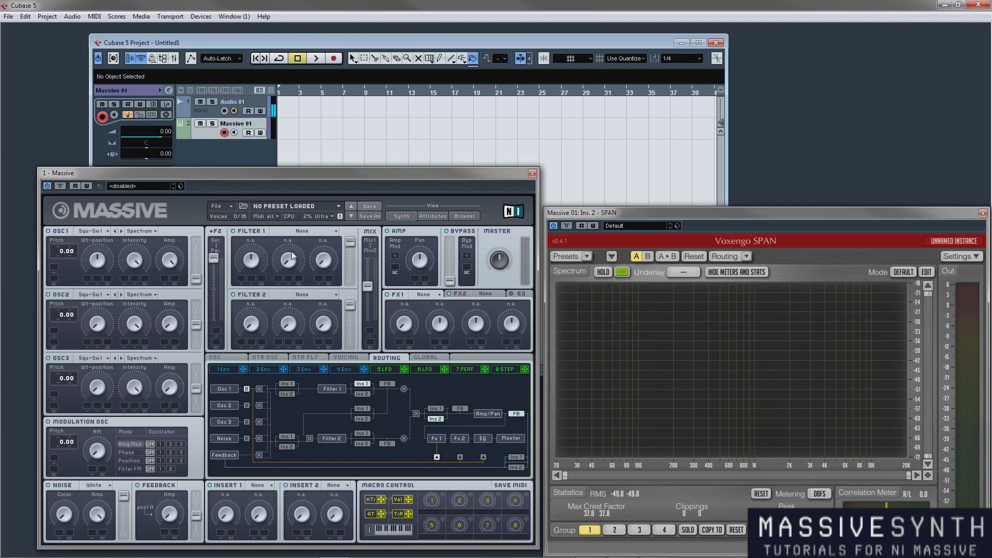
mouse_move(370, 292)
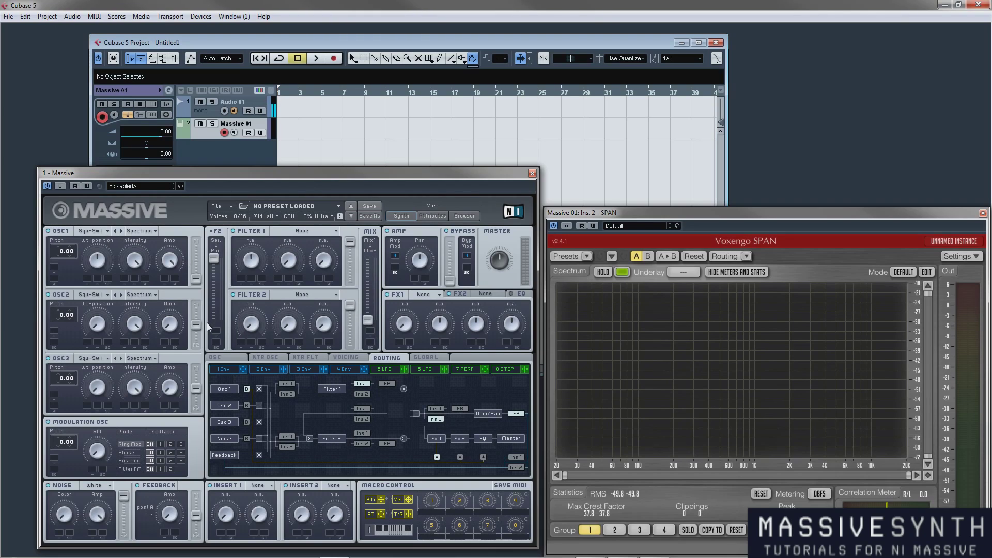
mouse_move(246, 342)
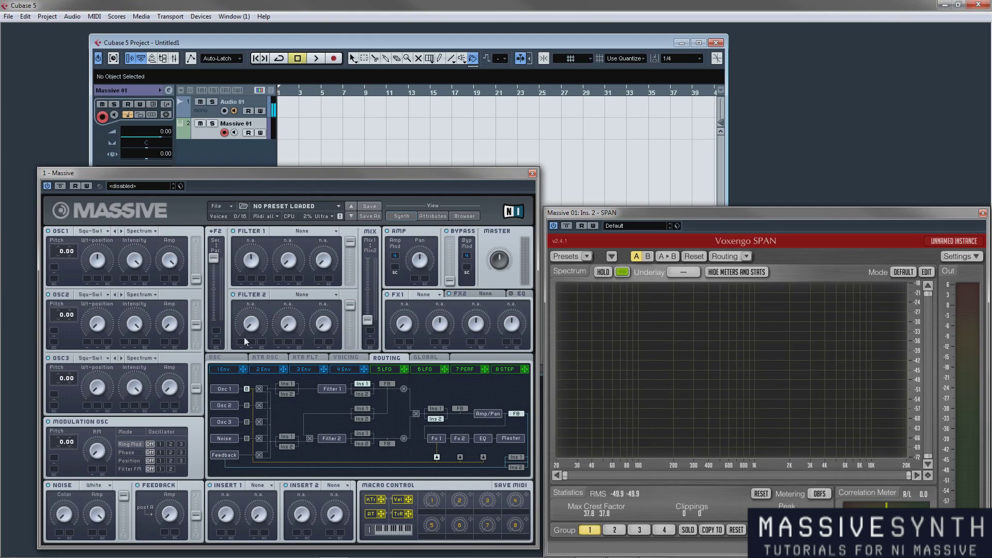
mouse_move(372, 317)
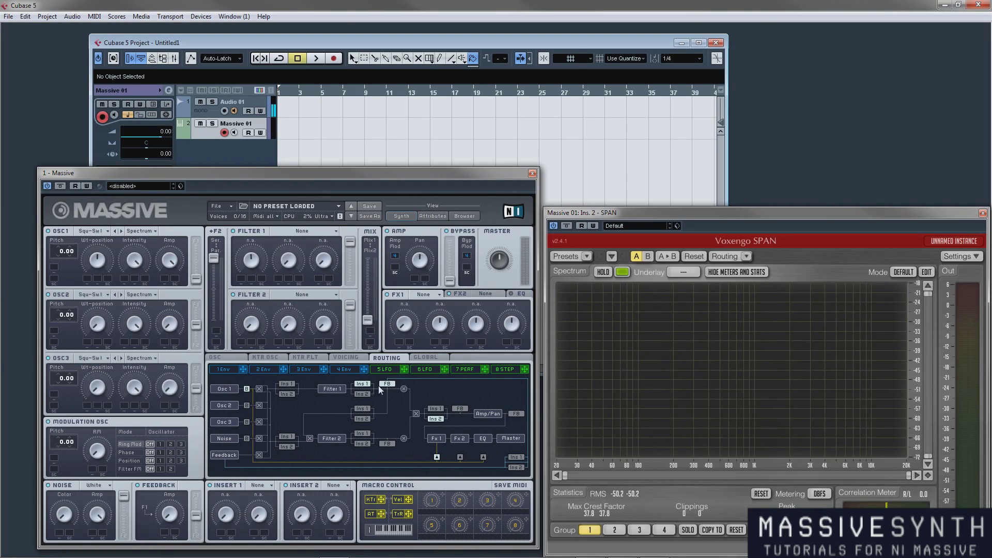
mouse_move(177, 470)
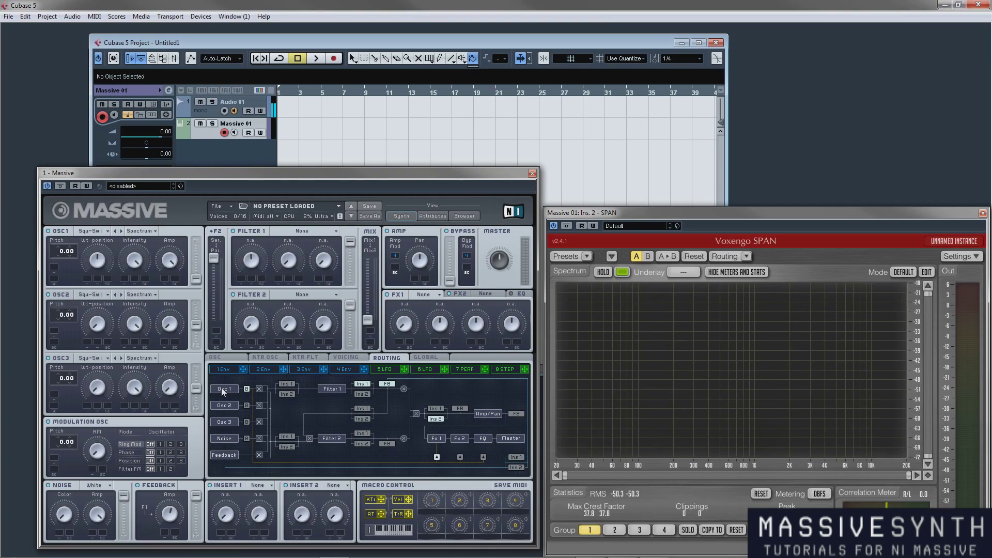
mouse_move(332, 396)
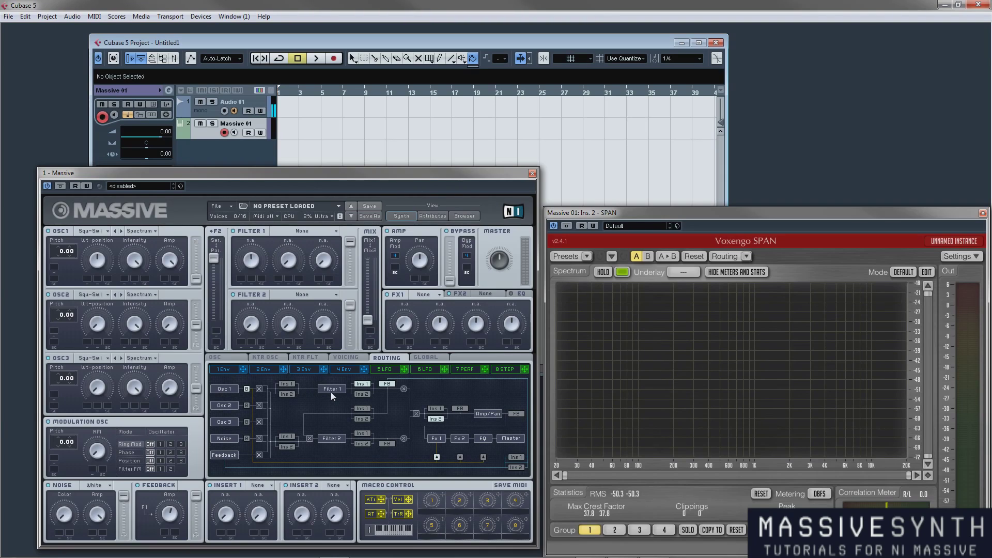
mouse_move(286, 453)
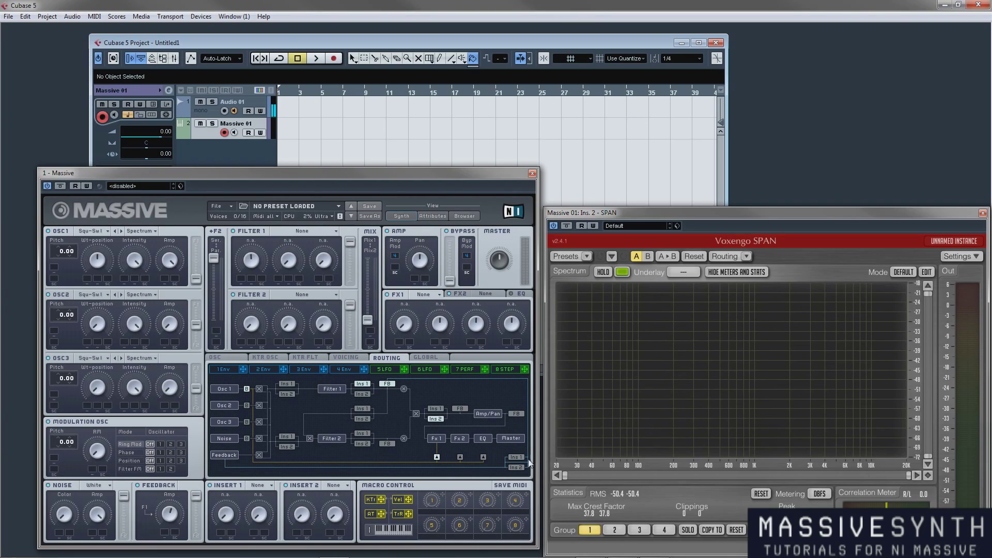
mouse_move(224, 459)
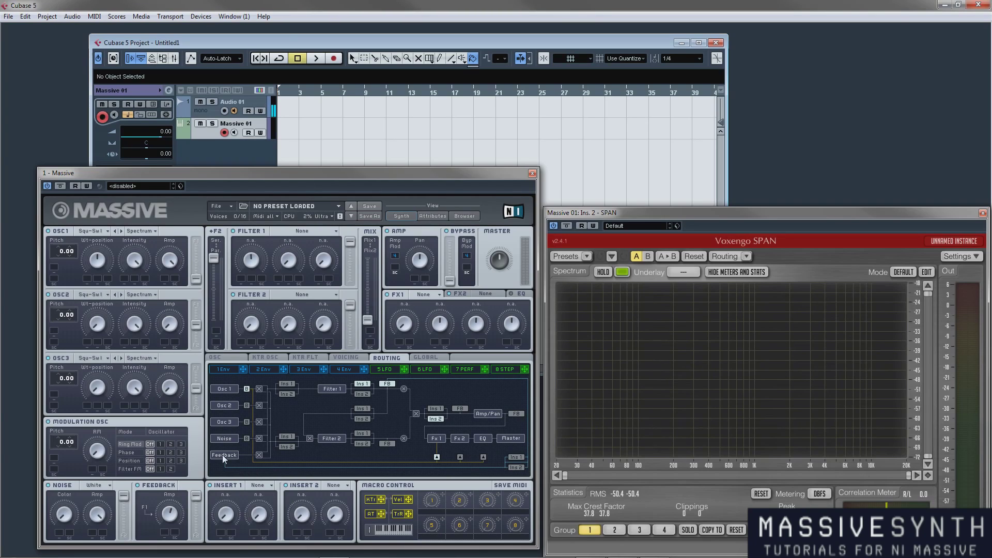
mouse_move(332, 394)
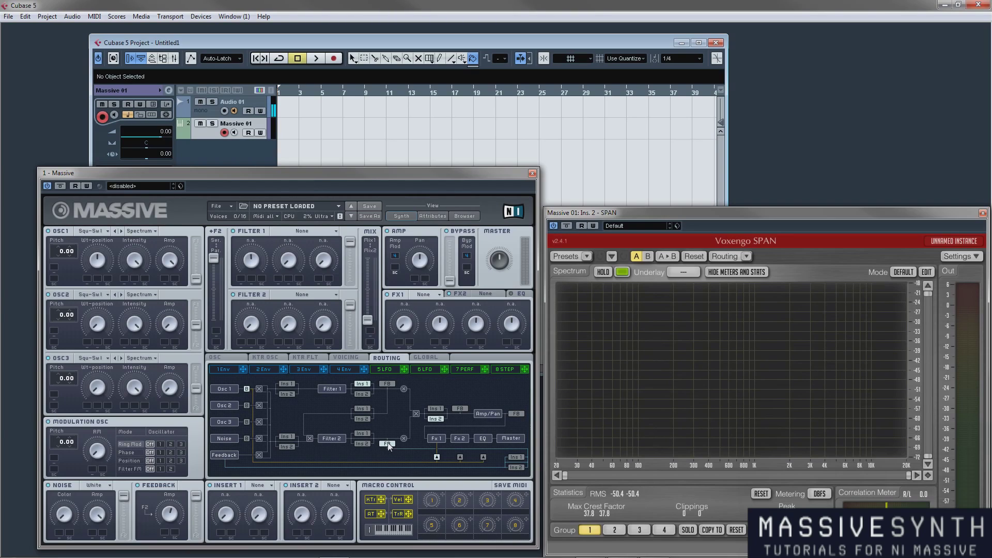
mouse_move(239, 293)
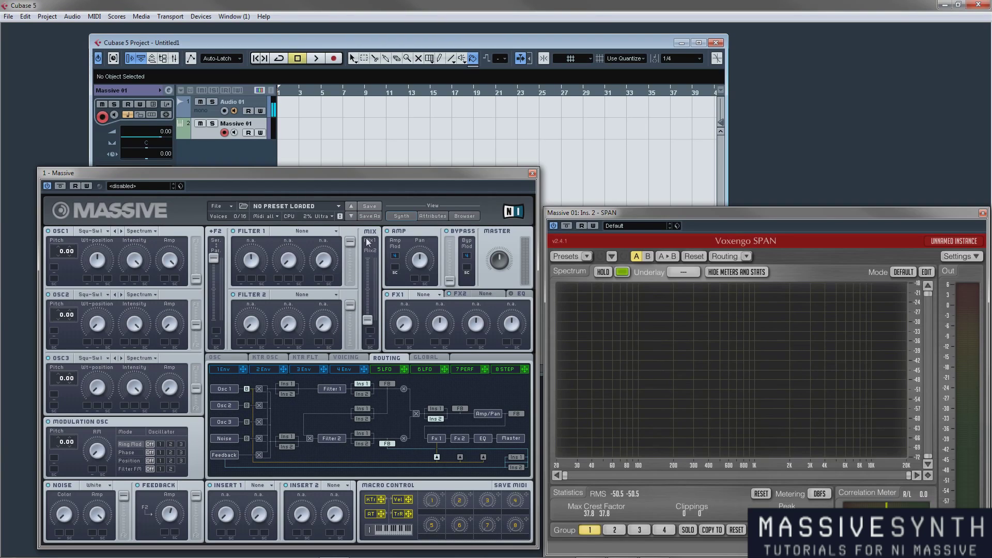
mouse_move(378, 263)
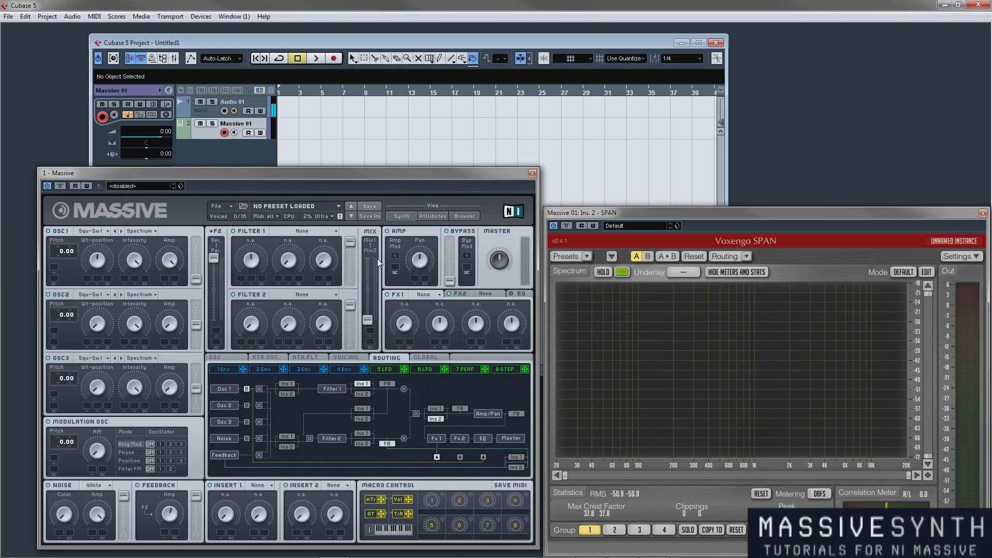
mouse_move(335, 233)
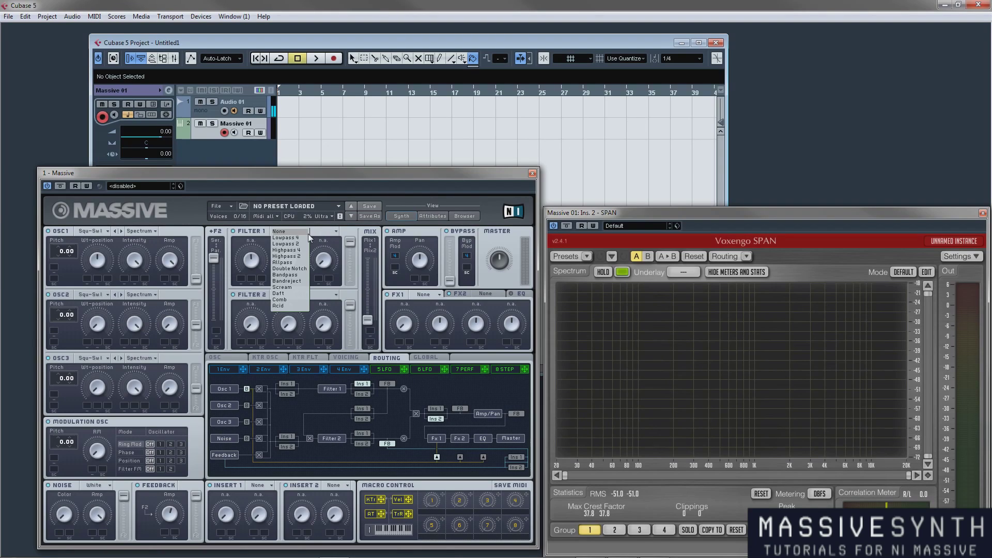
mouse_move(297, 286)
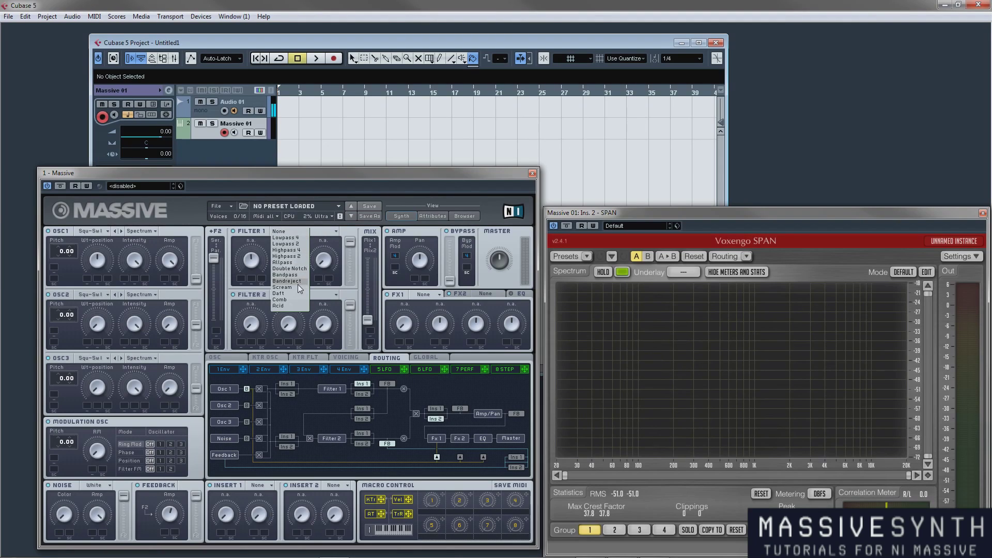
mouse_move(293, 297)
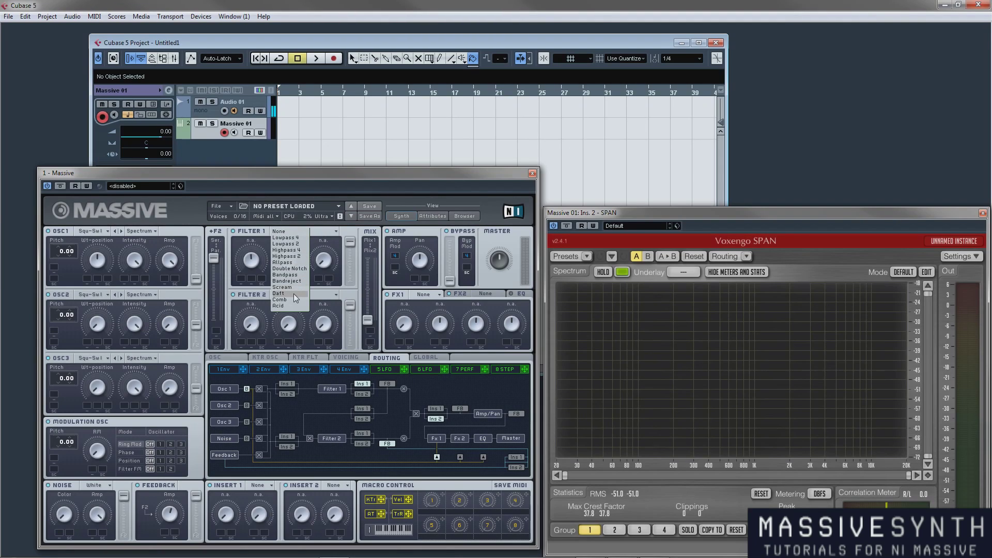
mouse_move(292, 314)
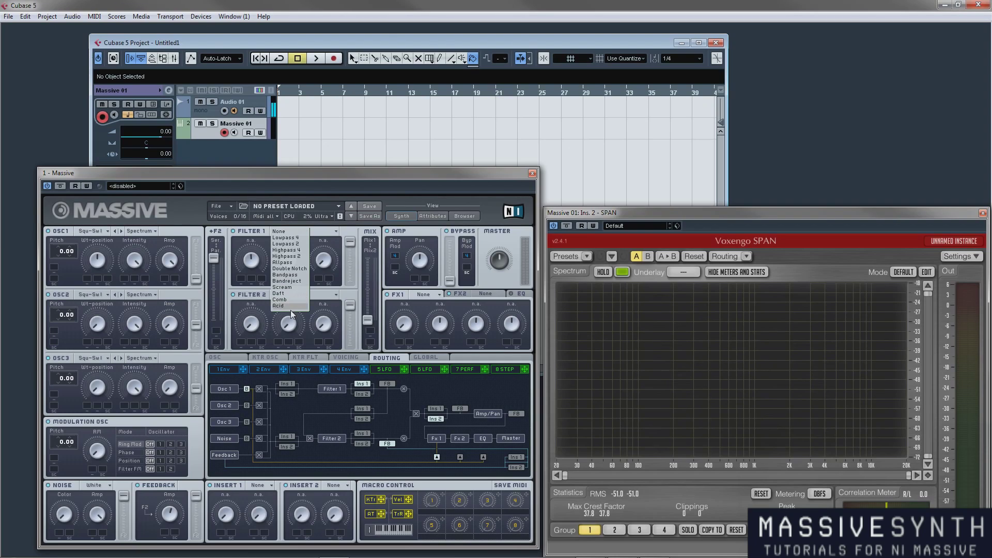